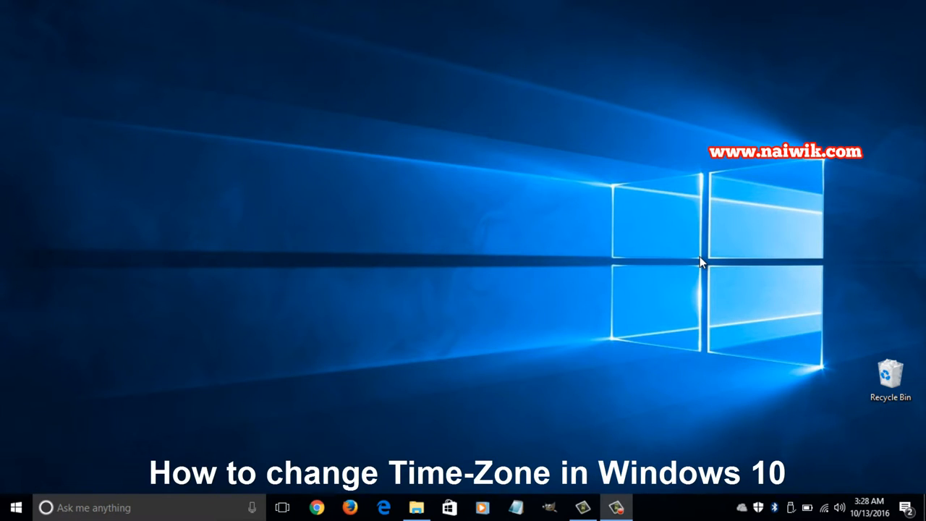
mouse_move(666, 263)
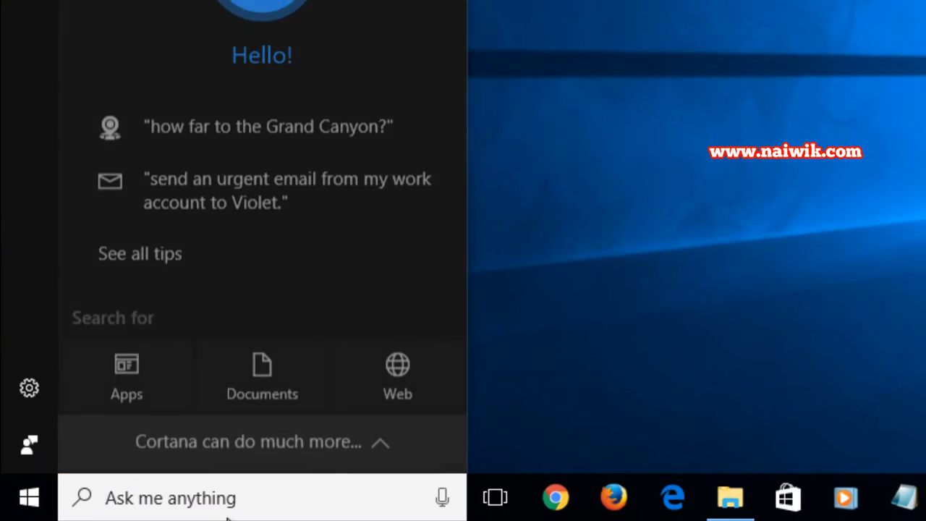
Search Start for 'settings' and launch the Settings app from the results
type("settings")
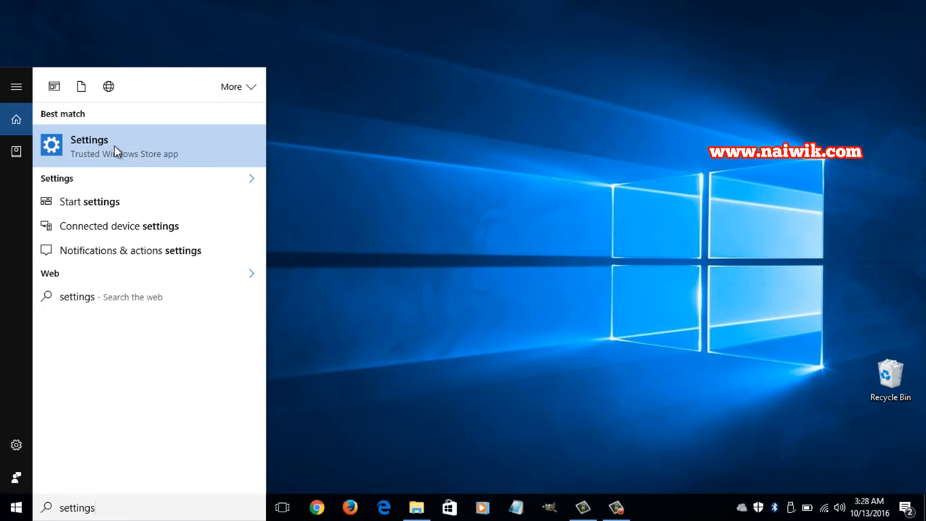
left_click(89, 145)
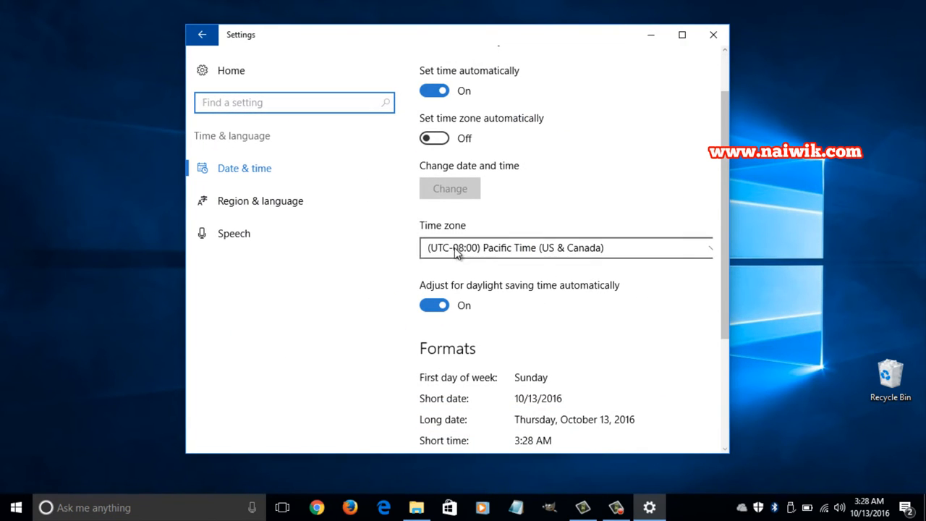
Set the time zone to (UTC+05:30) Chennai, Kolkata, Mumbai, New Delhi, then go to date and time formats
left_click(564, 248)
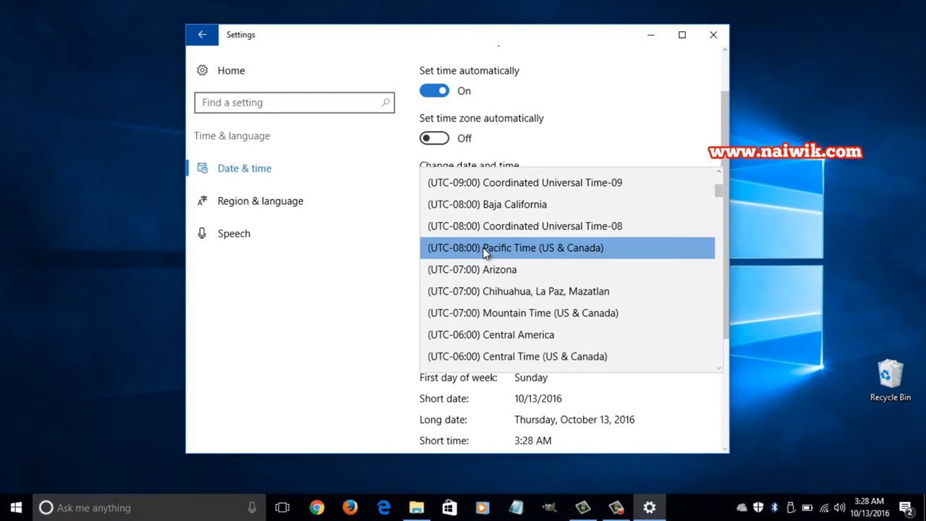
scroll("down", 3)
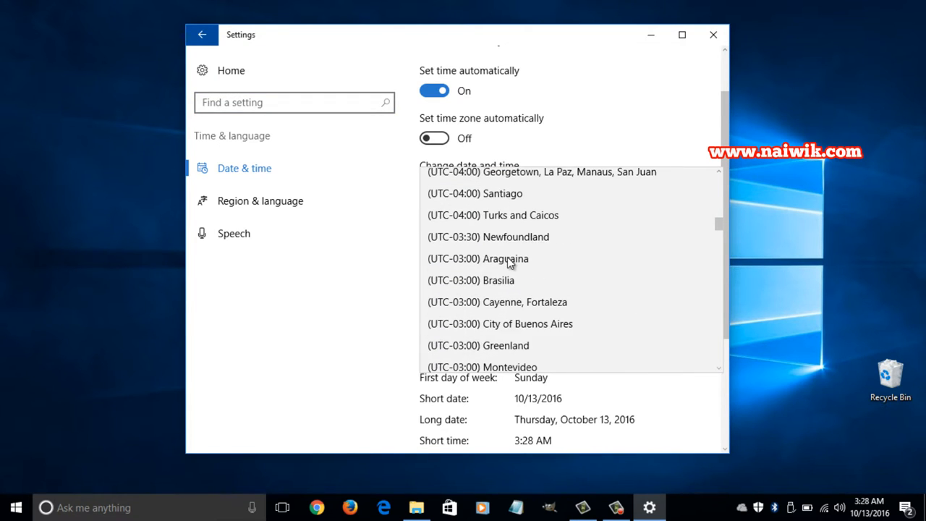
scroll("down", 3)
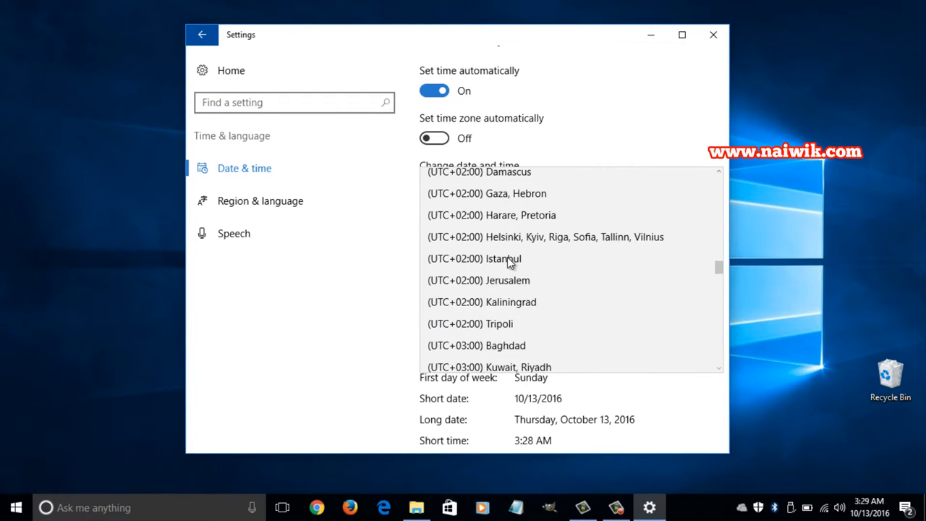
scroll("down", 3)
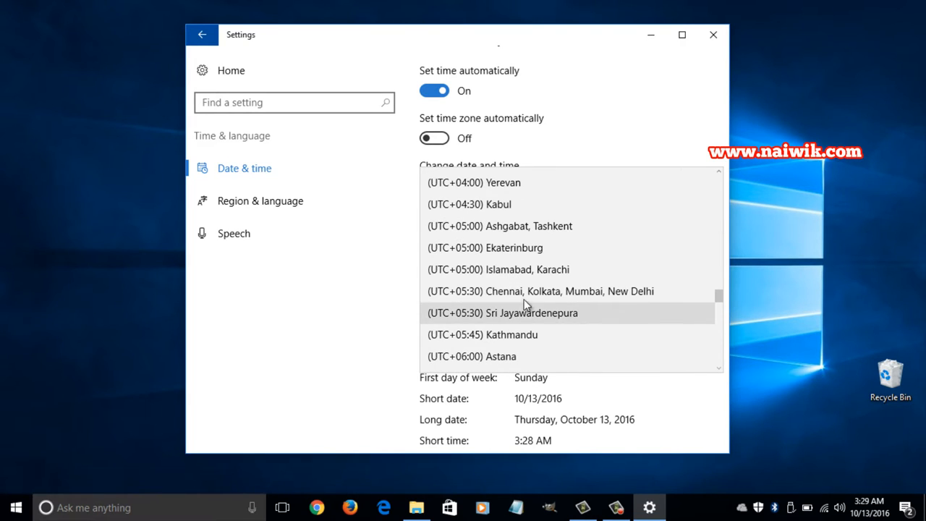
left_click(540, 291)
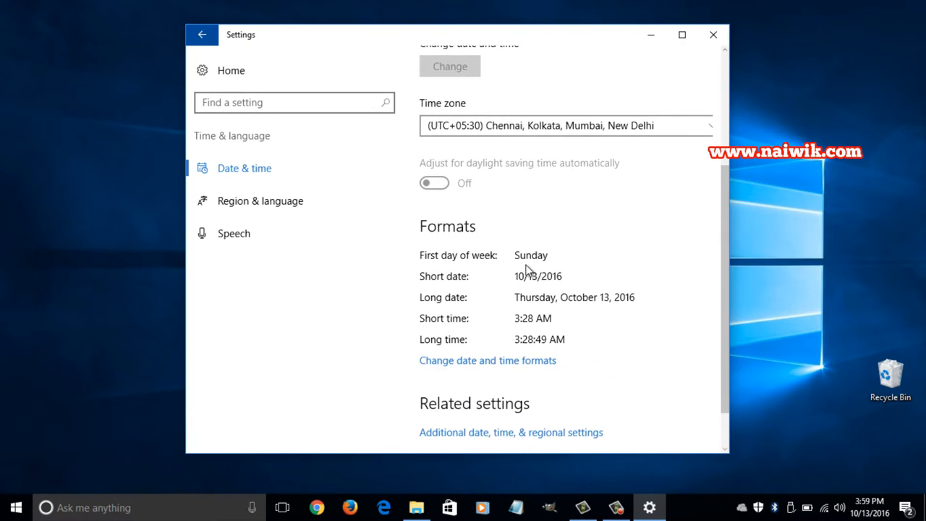
mouse_move(568, 262)
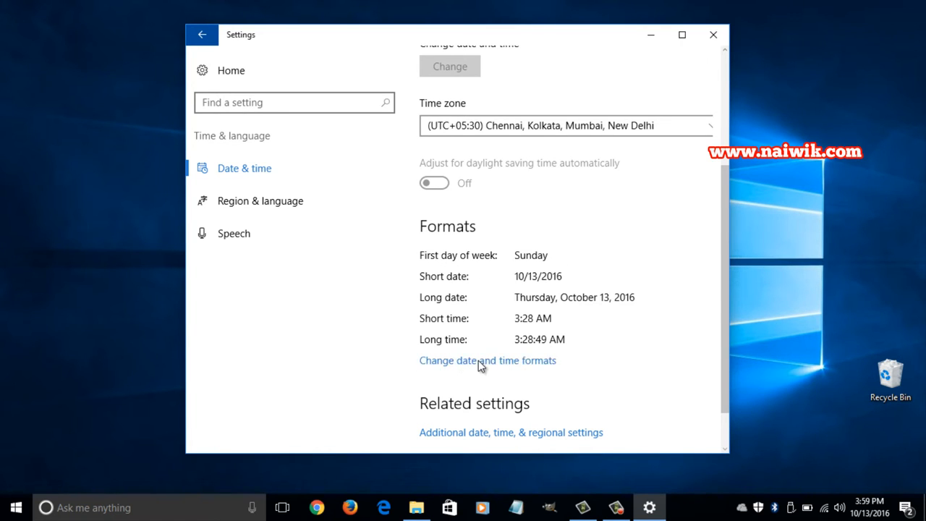
left_click(487, 360)
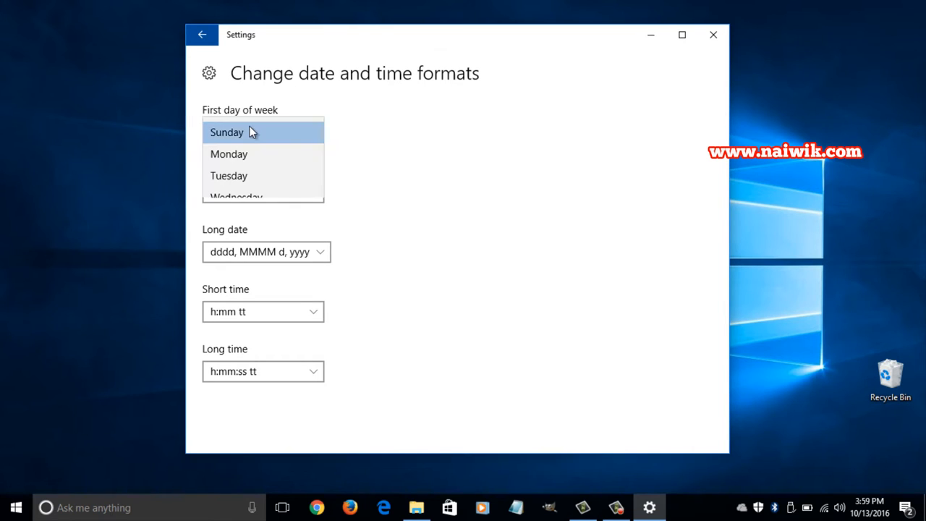
Set Monday as first day of week and dd-MMM-yy (13-Oct-16) as the short date
left_click(229, 154)
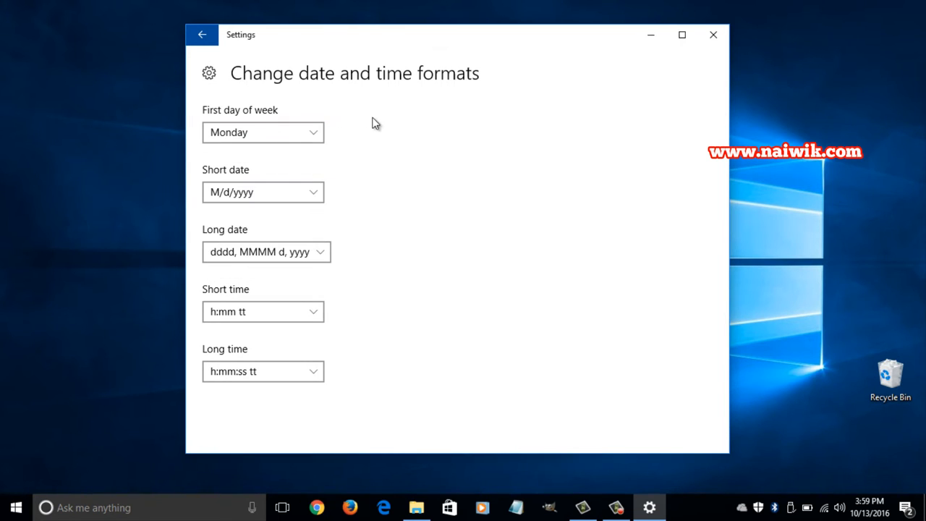
mouse_move(295, 199)
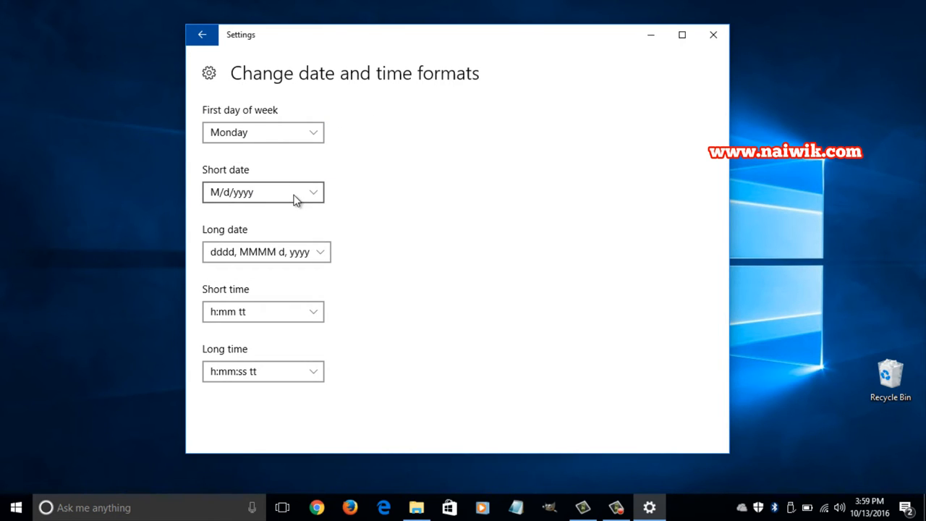
left_click(263, 192)
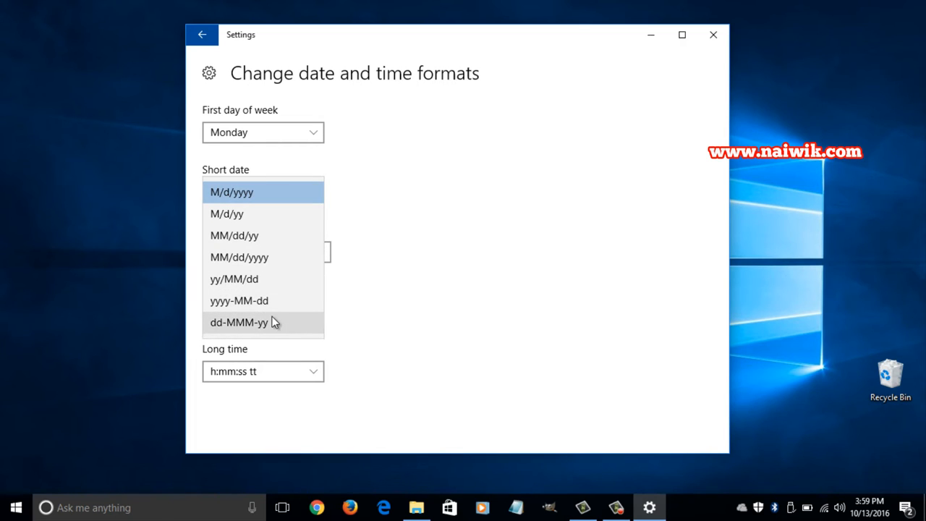
left_click(202, 34)
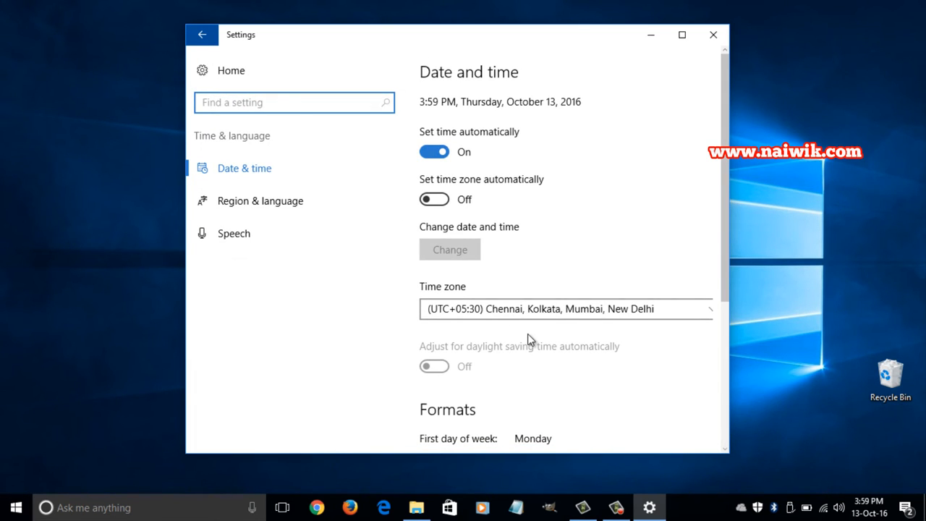
scroll("down", 3)
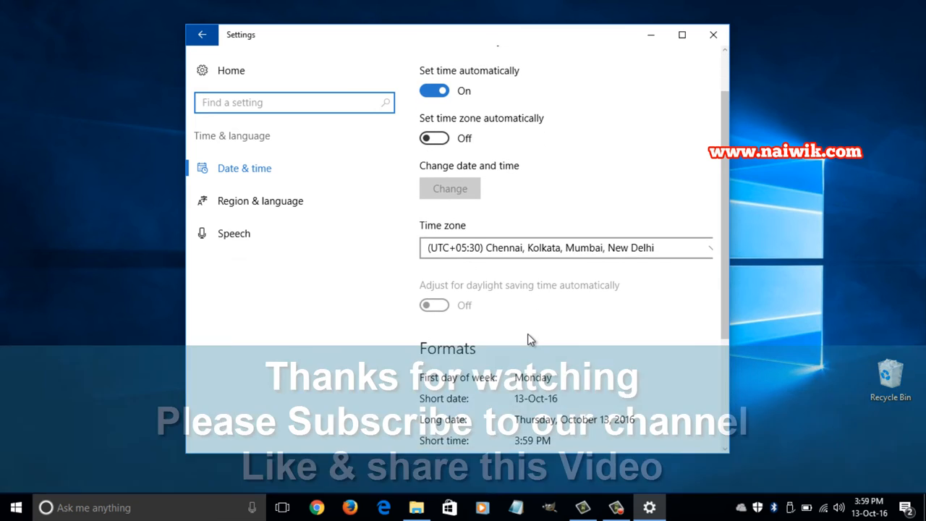